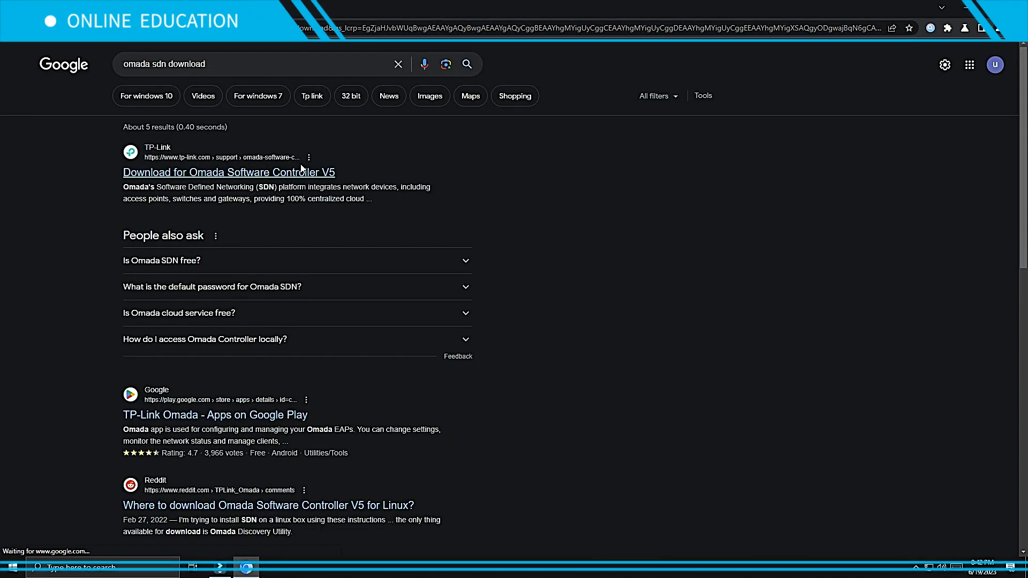
- Download the Omada_SDN_Controller_v5.9.31_Windows installer from TP-Link's Software Controller V5 page
click(228, 173)
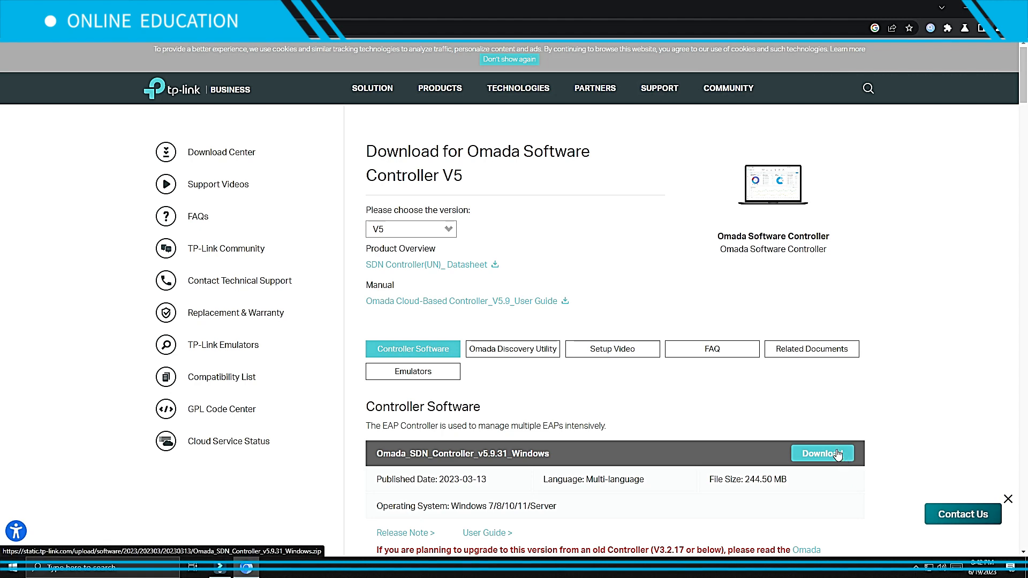
click(821, 453)
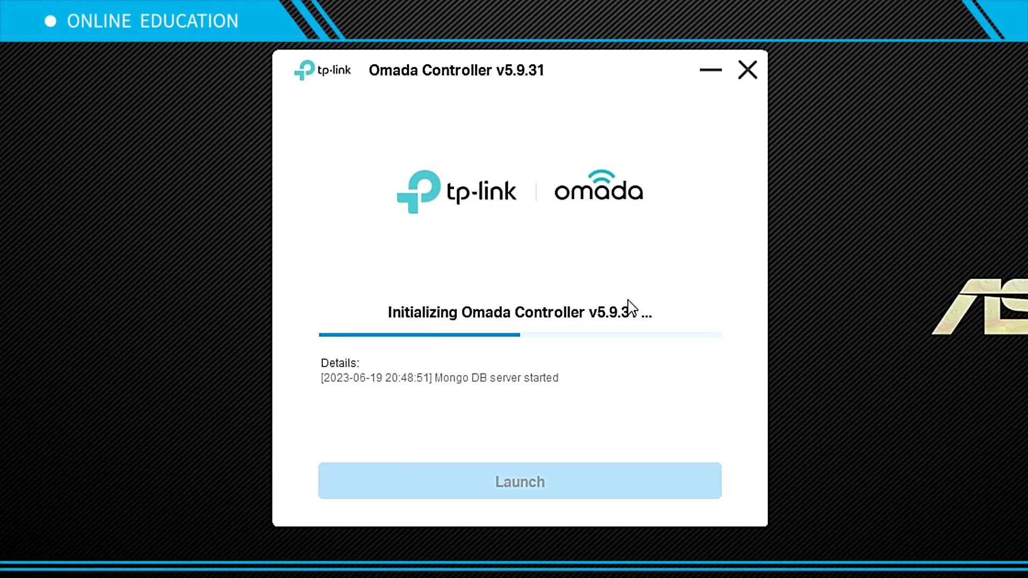
- Launch the initialized controller and log in to its web interface as admin
click(518, 481)
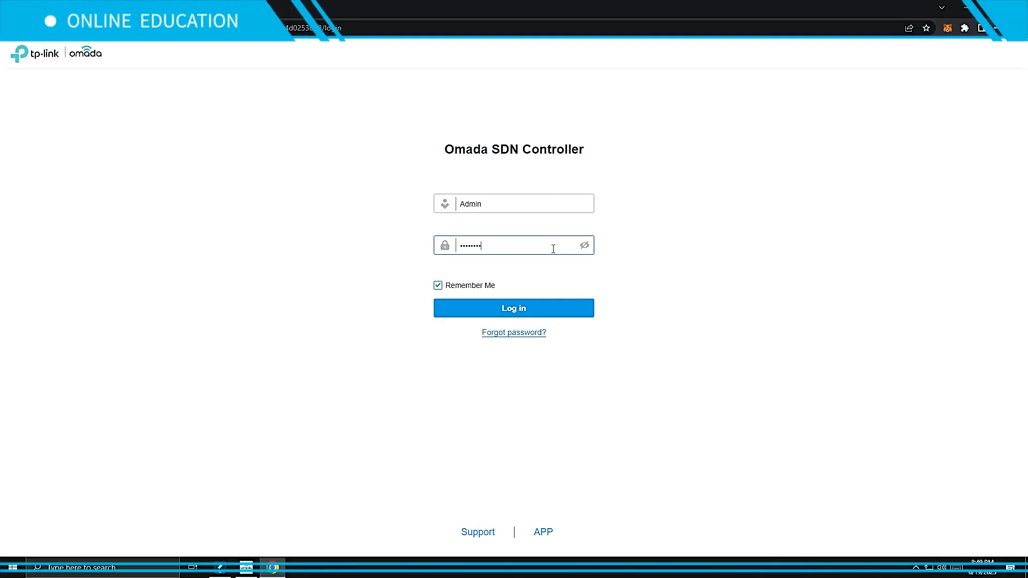
click(513, 308)
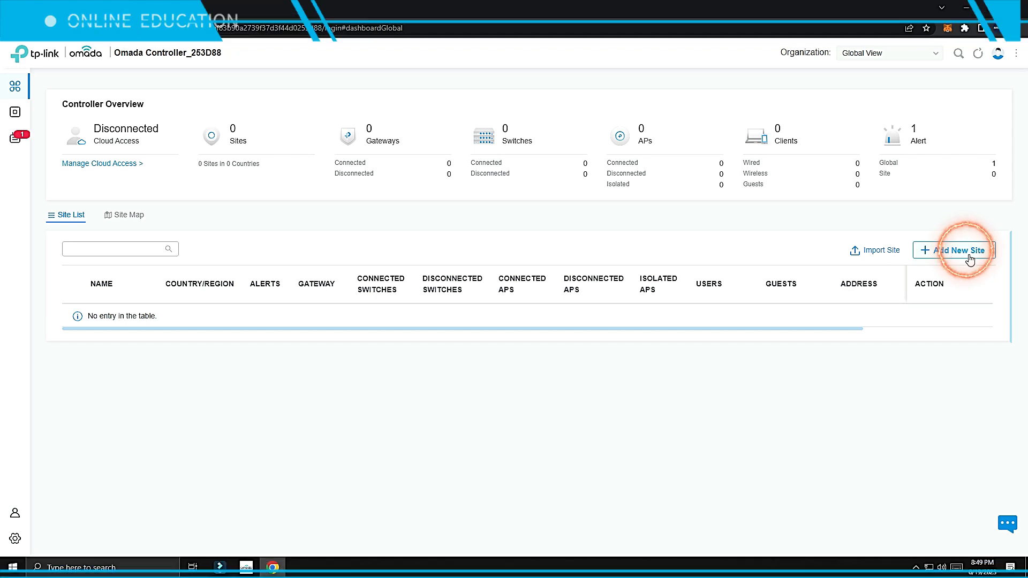
- Add a site named Voucher using a newly created custom 'Voucher' application scenario and apply it
click(955, 249)
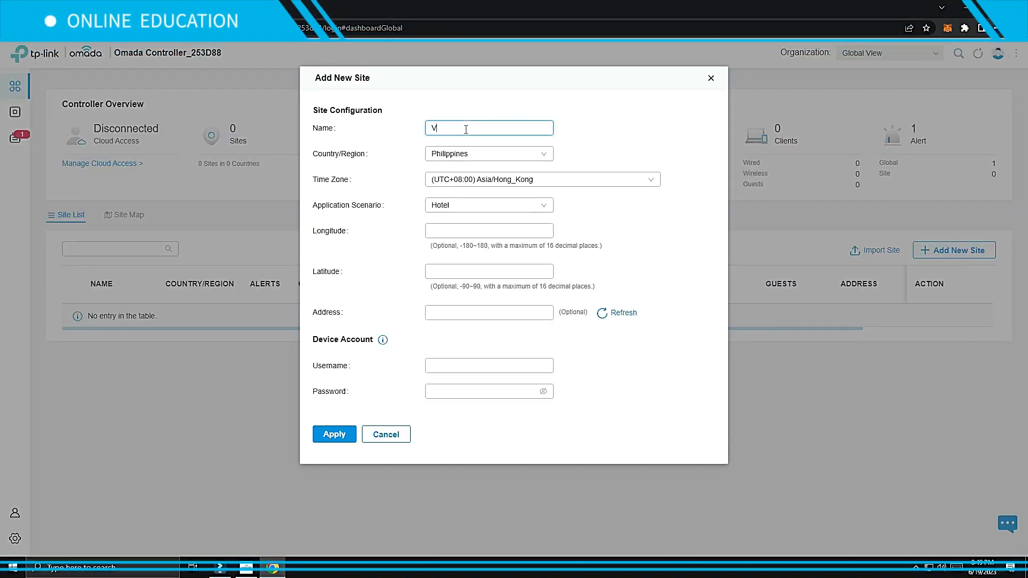
text(oucher)
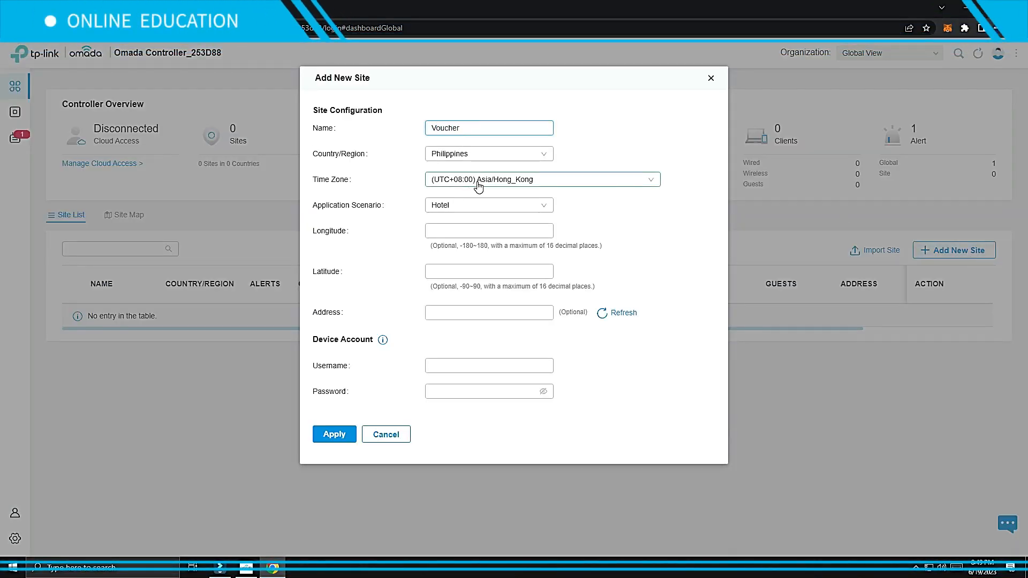
click(488, 204)
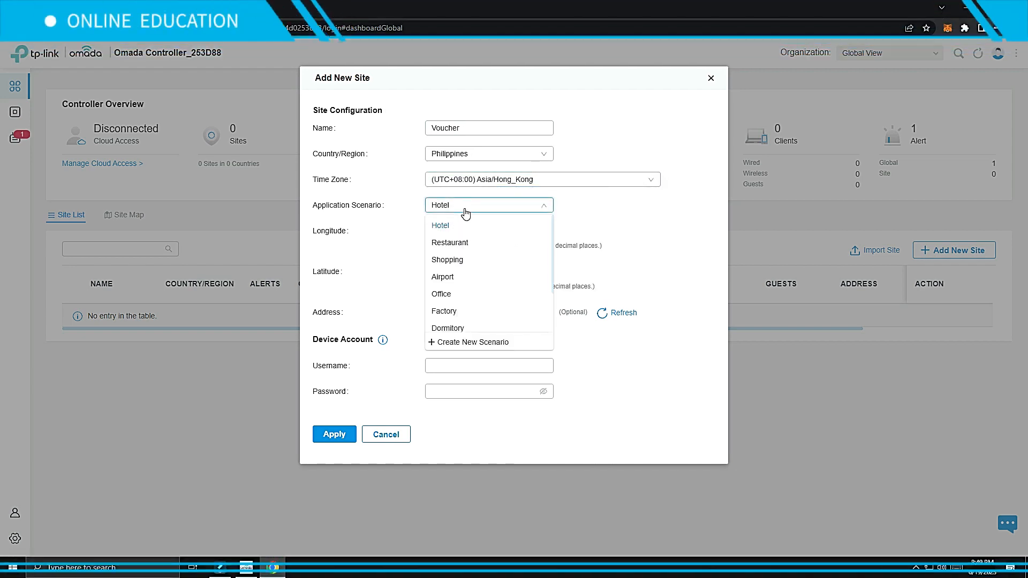
scroll(down, 3)
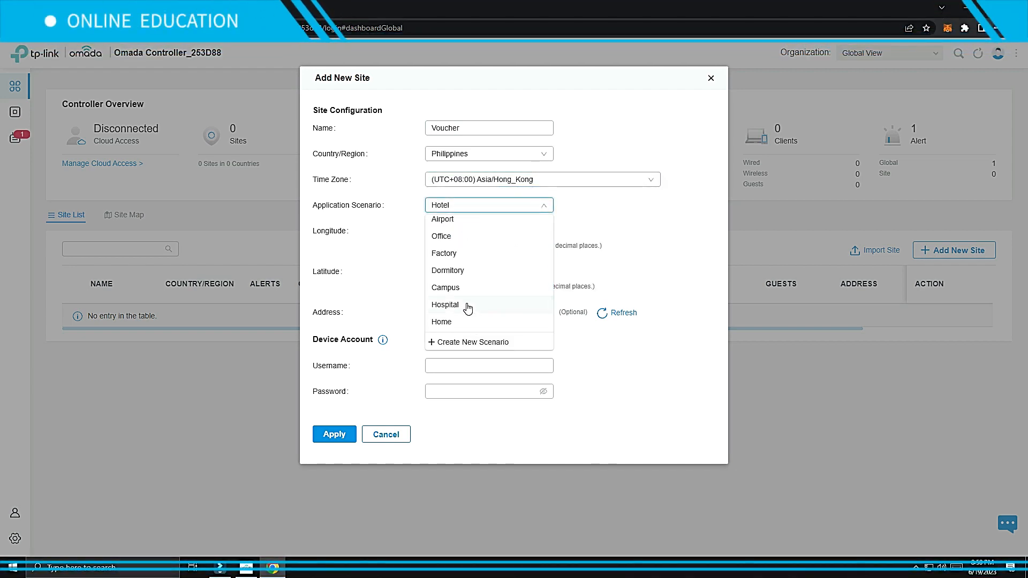
click(472, 342)
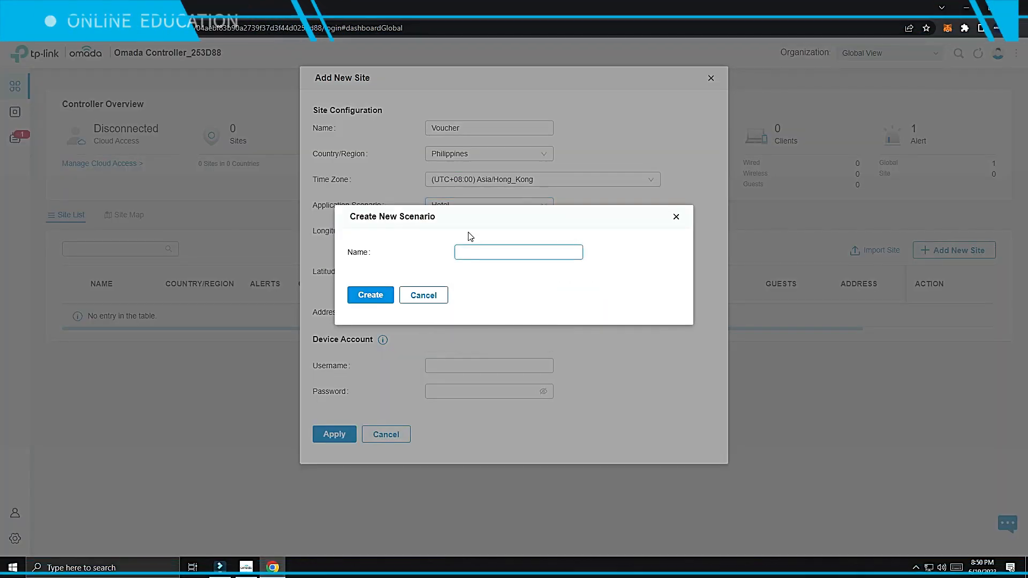
click(369, 294)
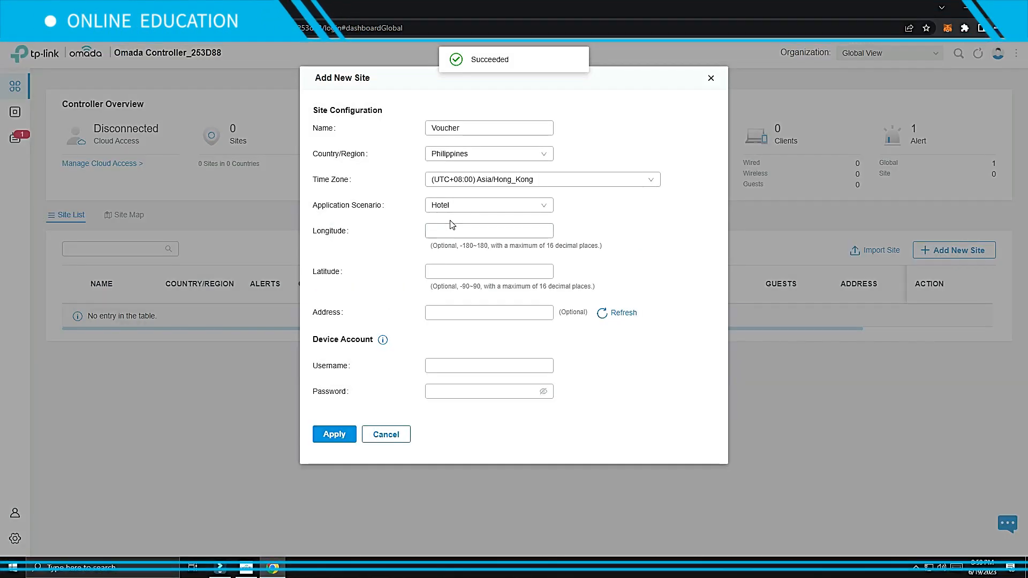
click(488, 205)
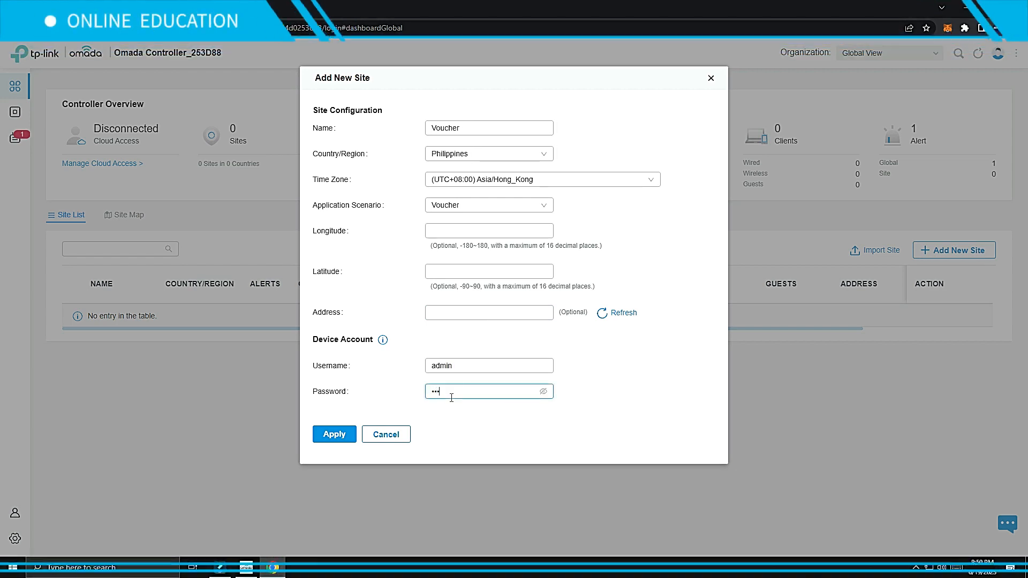
click(334, 433)
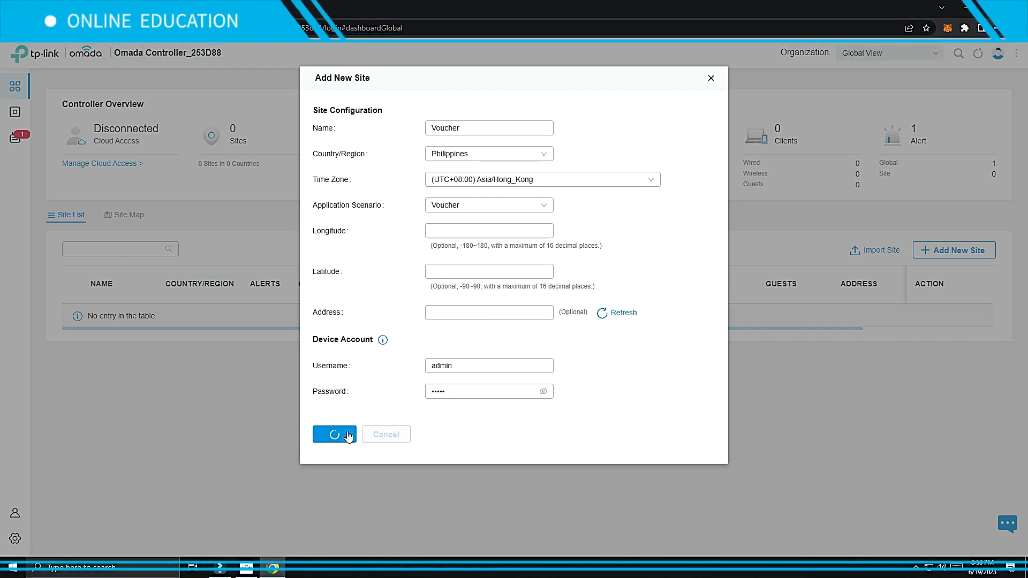
click(334, 434)
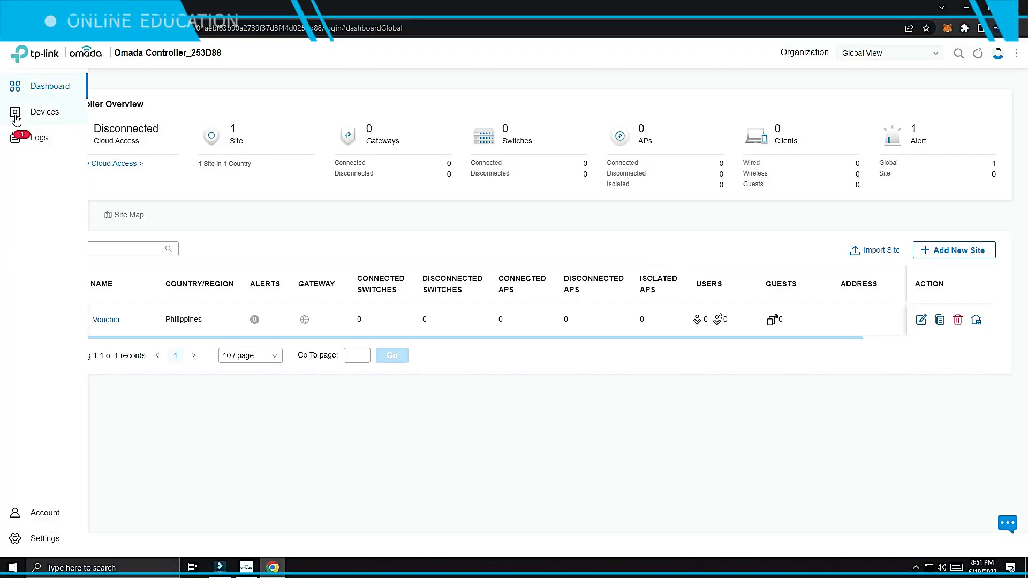
- Adopt the pending EAP110-Outdoor from Devices into the Voucher site and switch the view to that site
click(44, 112)
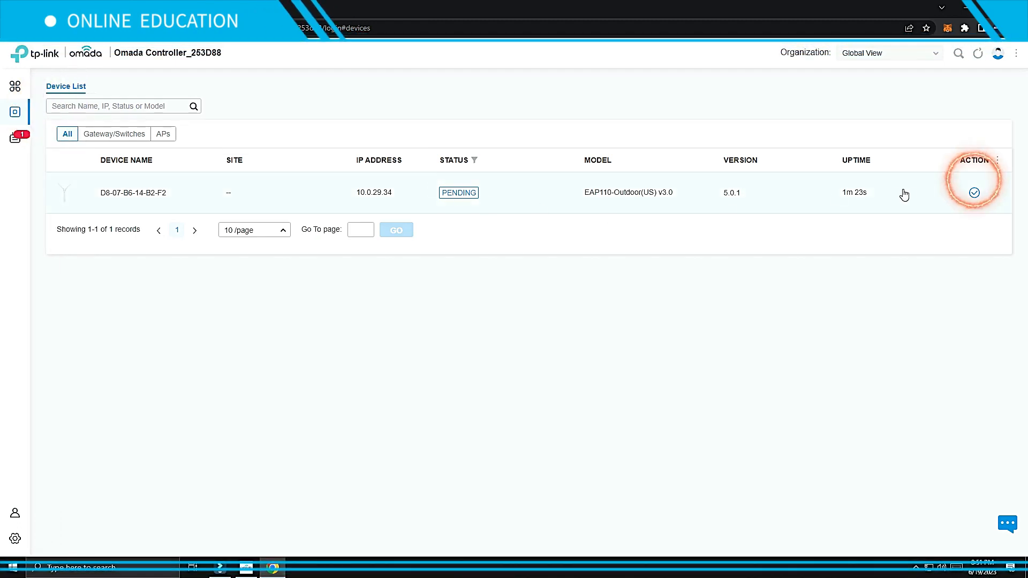
click(973, 192)
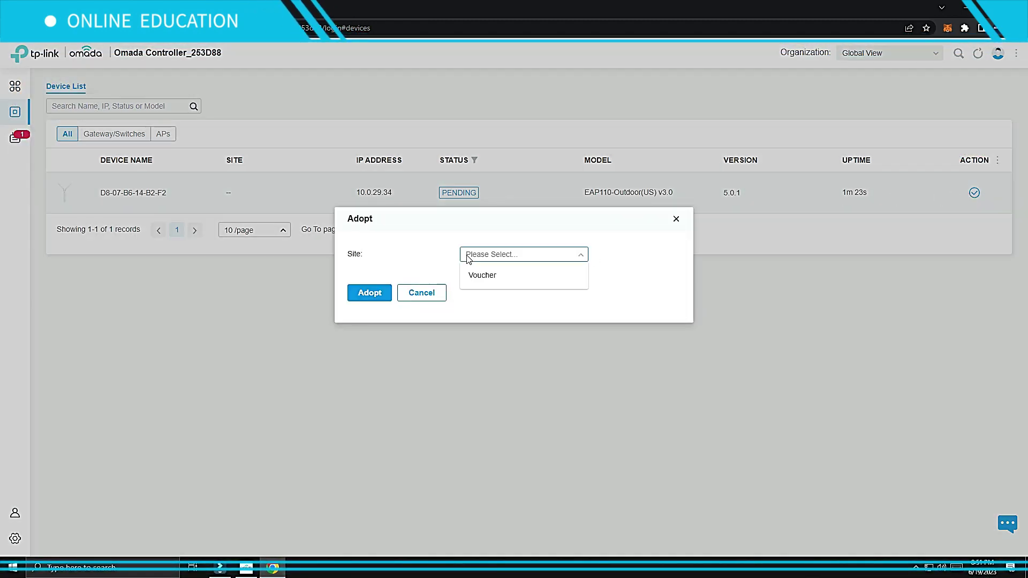
click(369, 292)
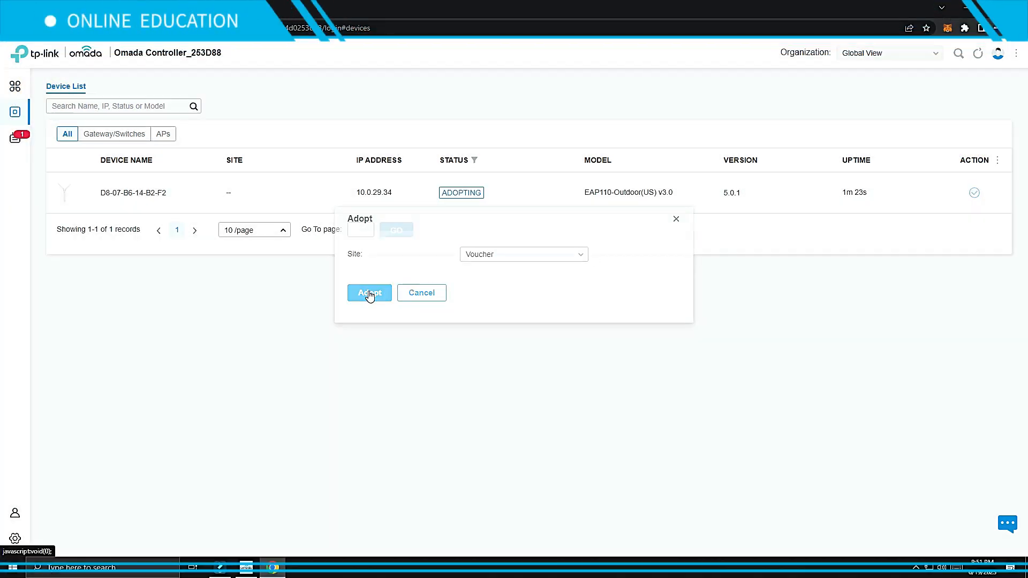
click(368, 292)
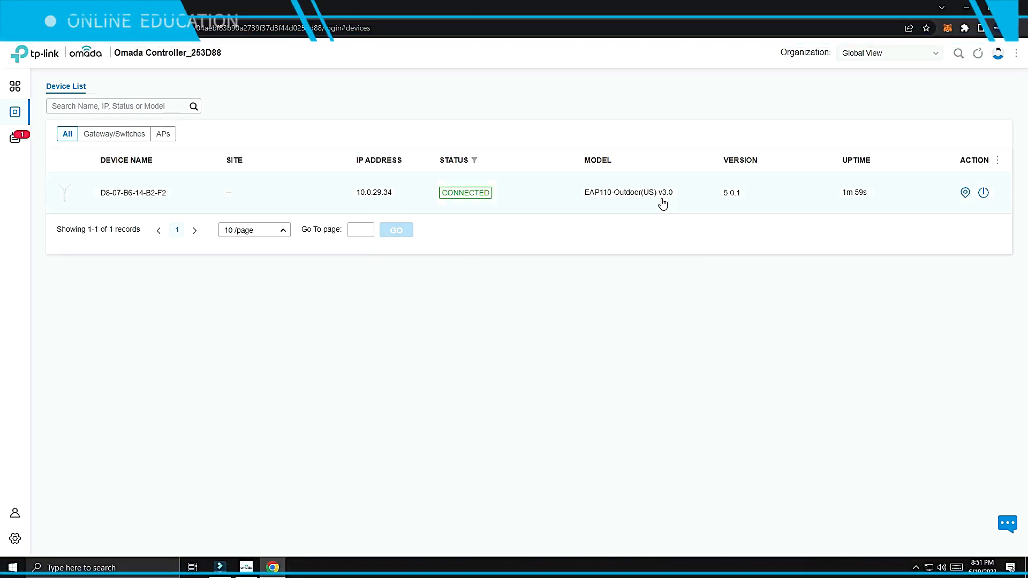
click(888, 53)
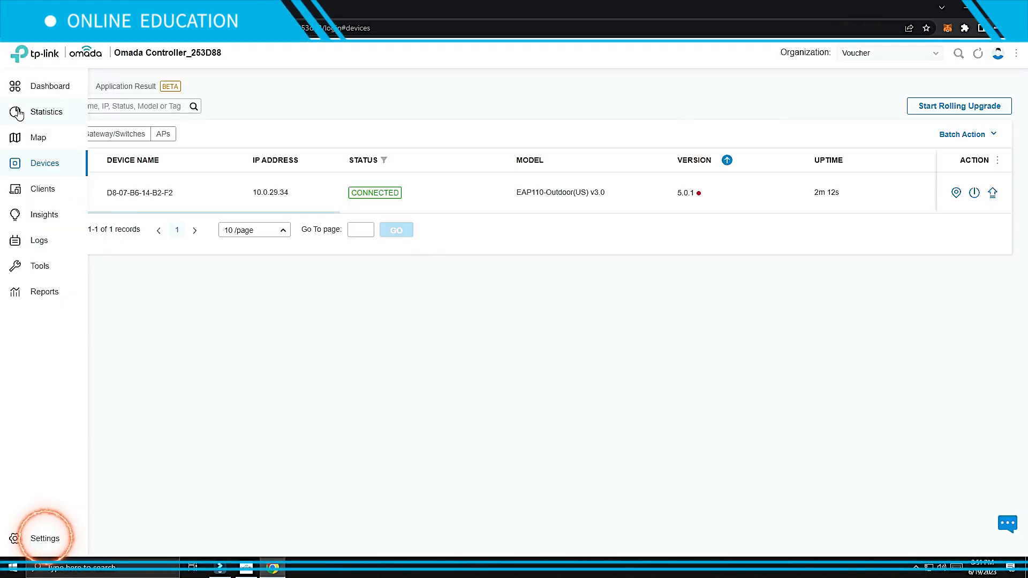
- Go to the site's wireless network settings and begin a new WLAN entry
click(44, 538)
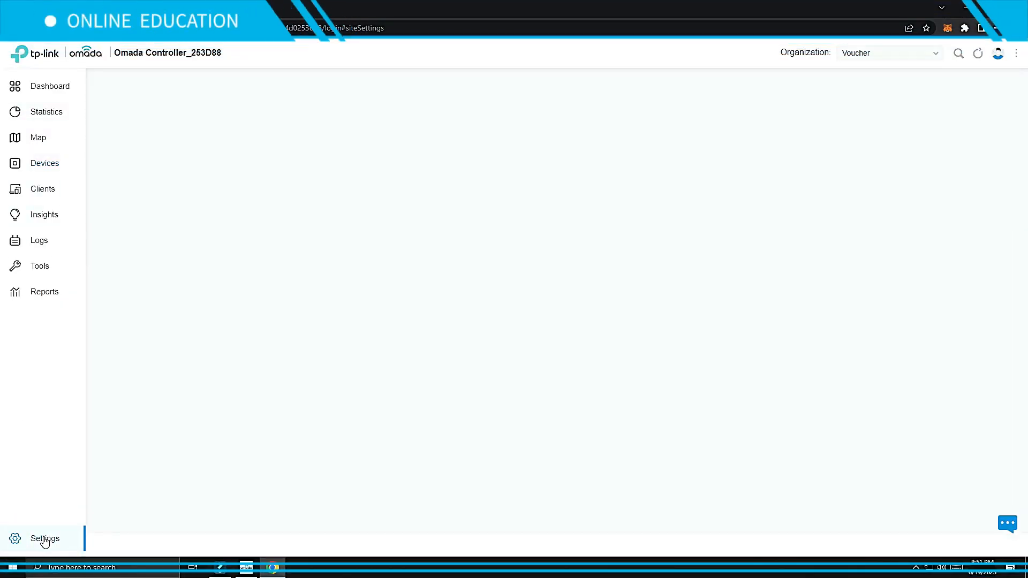
click(44, 539)
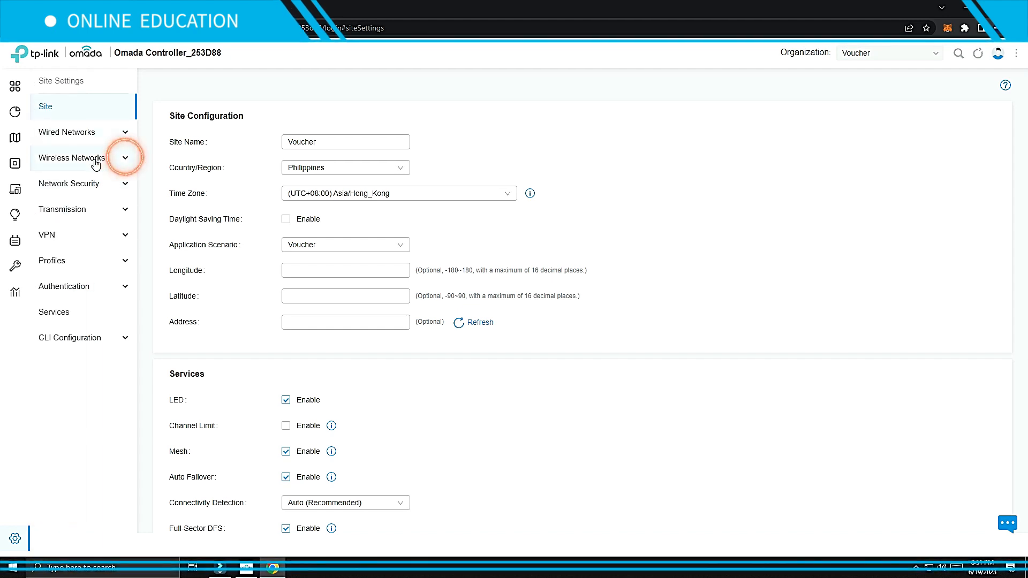
click(71, 157)
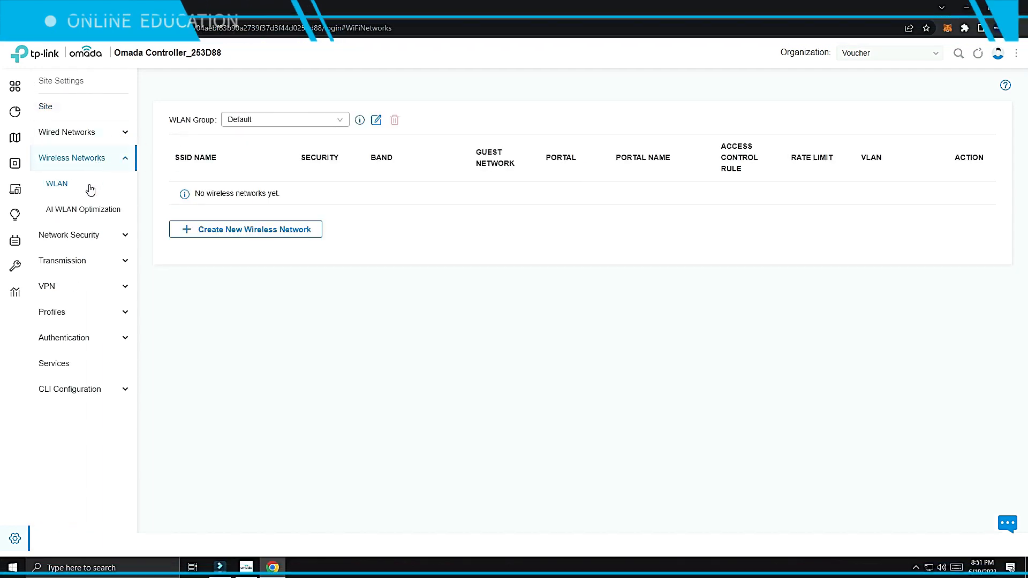
click(245, 229)
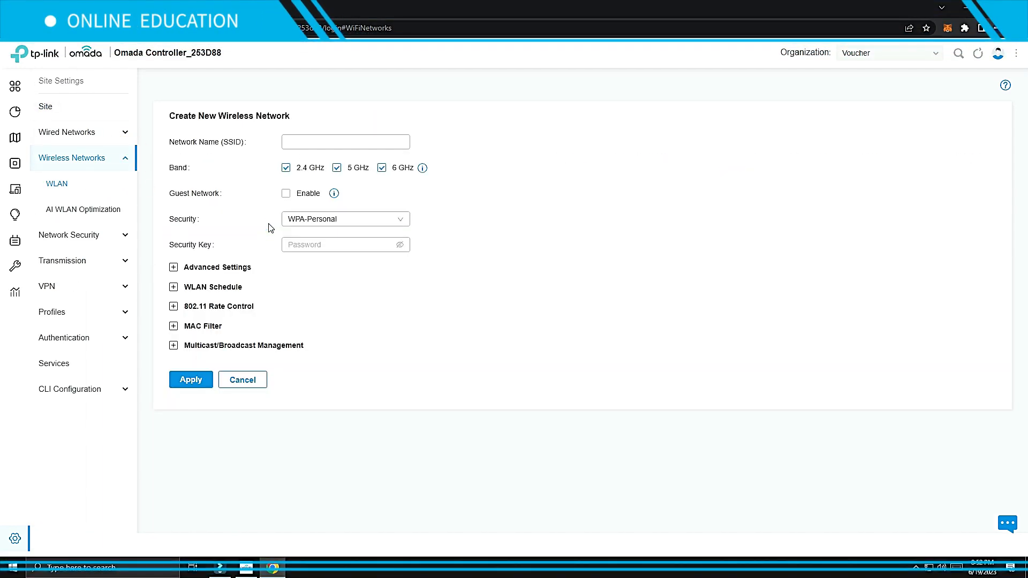
- Create SSID 'Voucher' as a guest network with Security set to None and apply it
text(Vou)
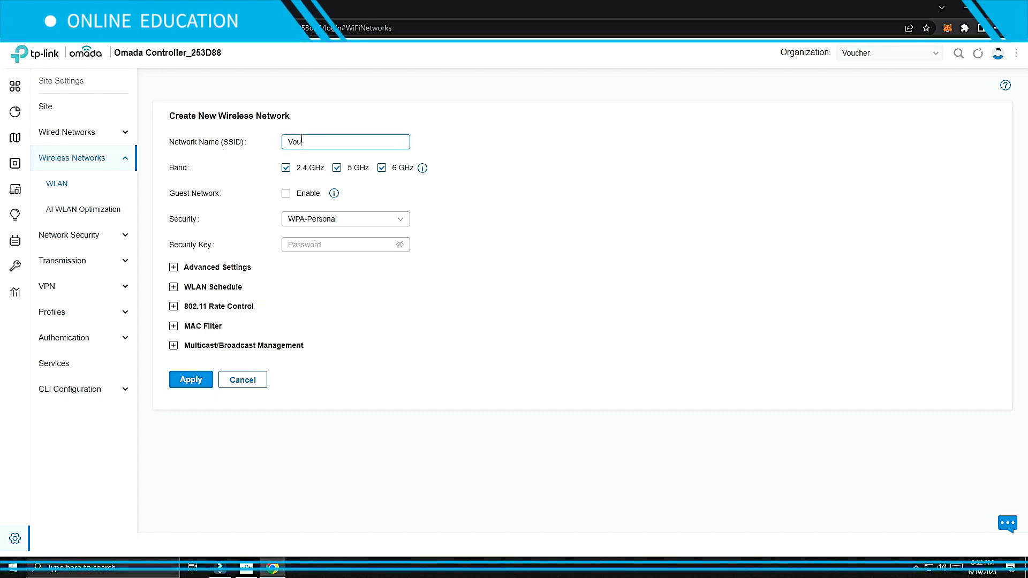
text(cher)
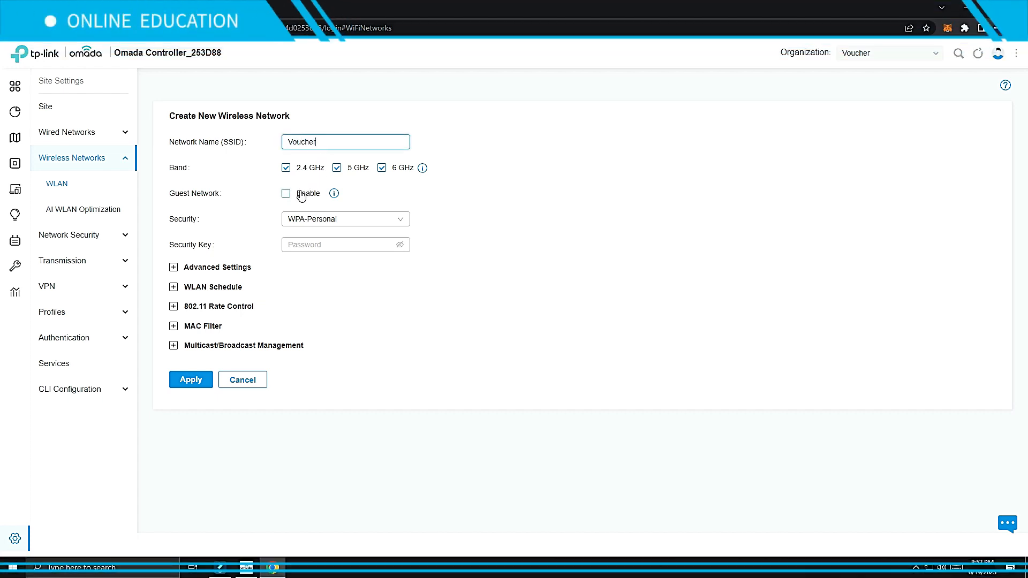
click(285, 193)
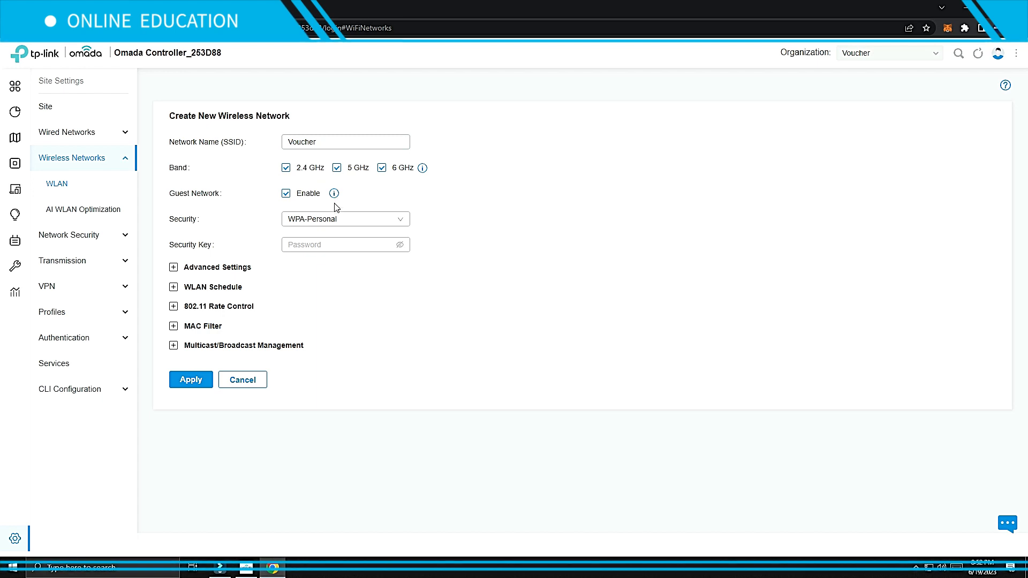
click(344, 218)
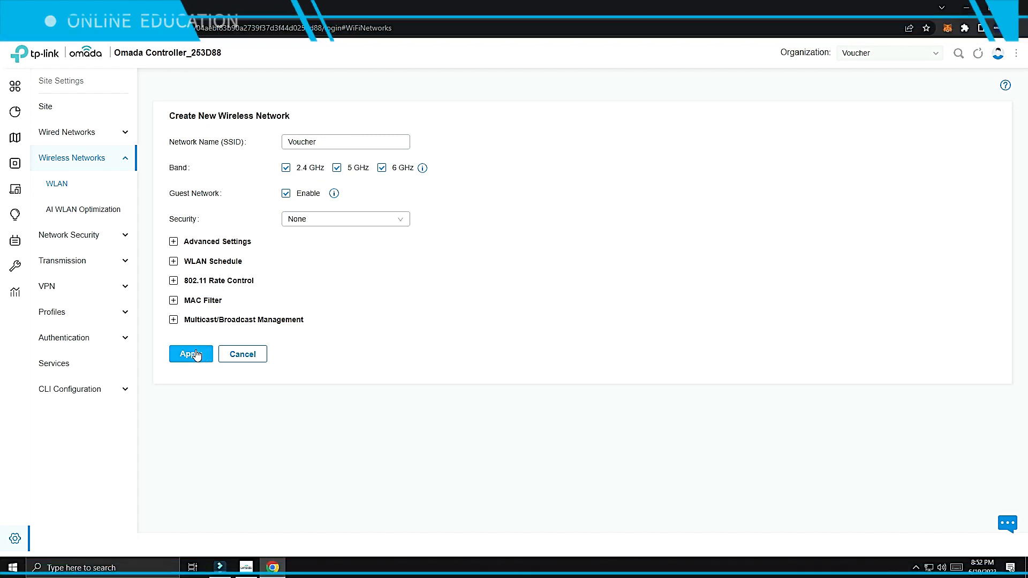
click(191, 354)
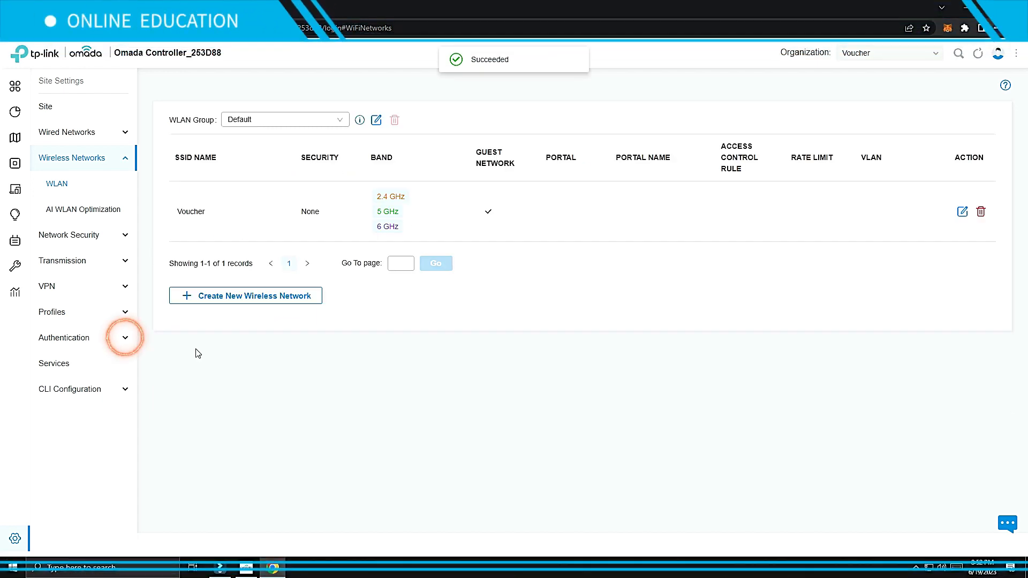
- Under Authentication > Portal, create a portal named Voucher and enable it
click(63, 337)
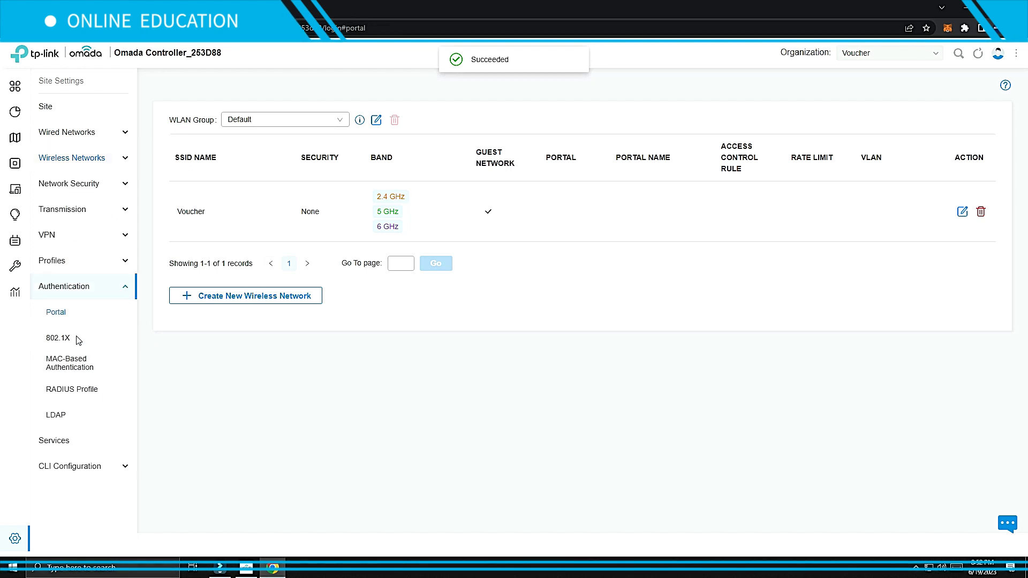
click(55, 311)
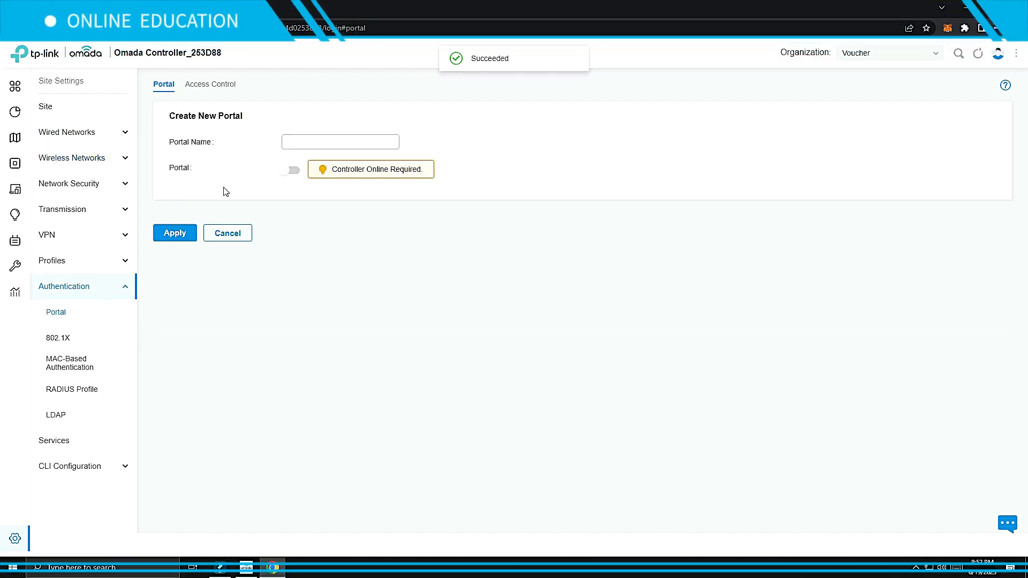
text(V)
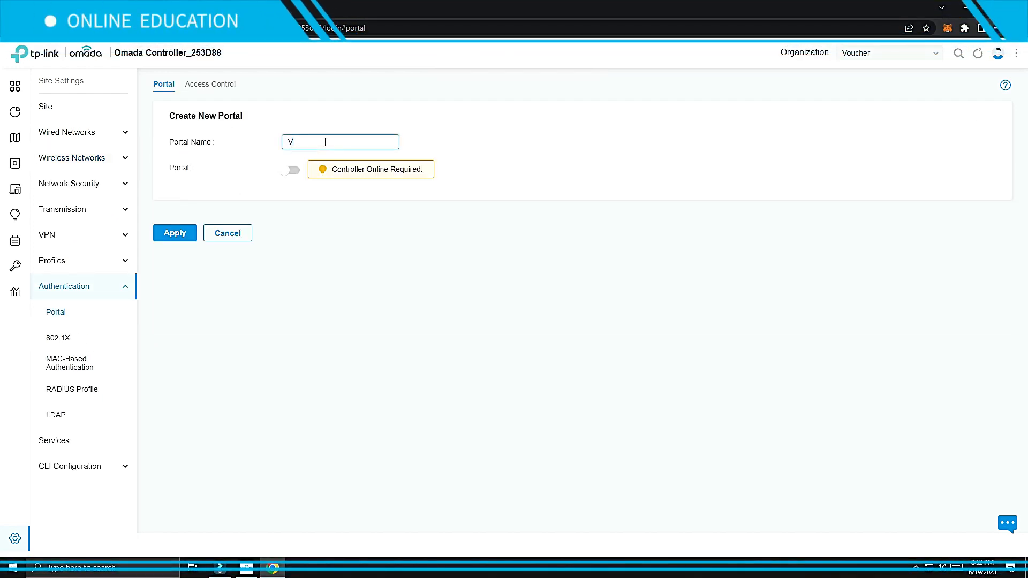
text(Voucher)
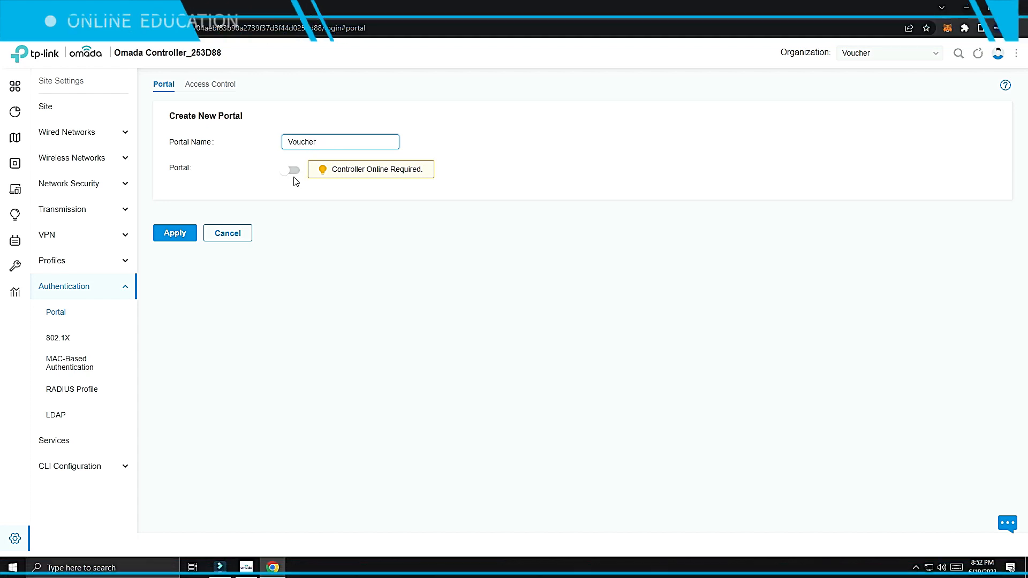
click(290, 171)
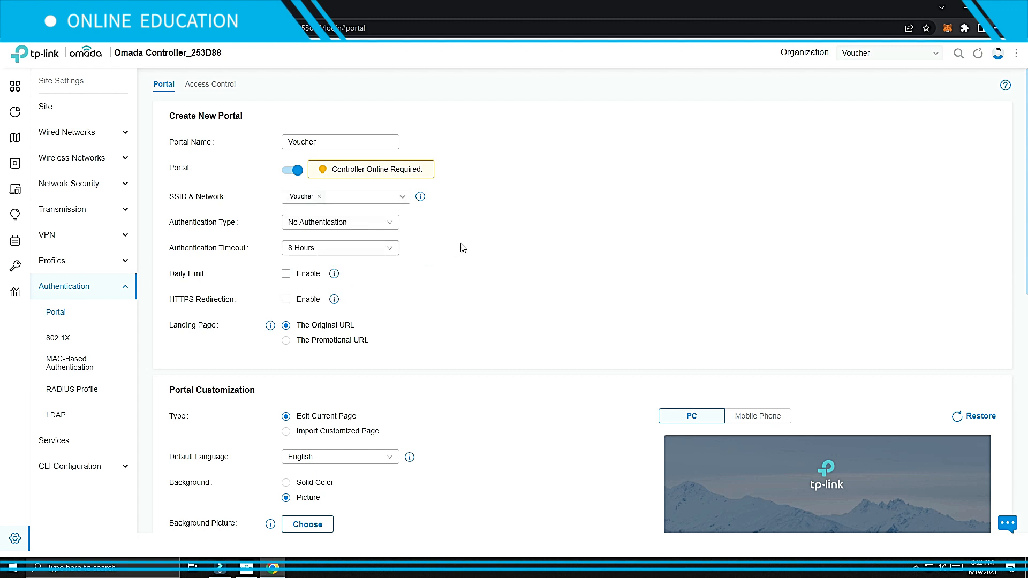
- Set the portal's authentication type to Hotspot with vouchers, apply it, and reopen it for editing
click(339, 221)
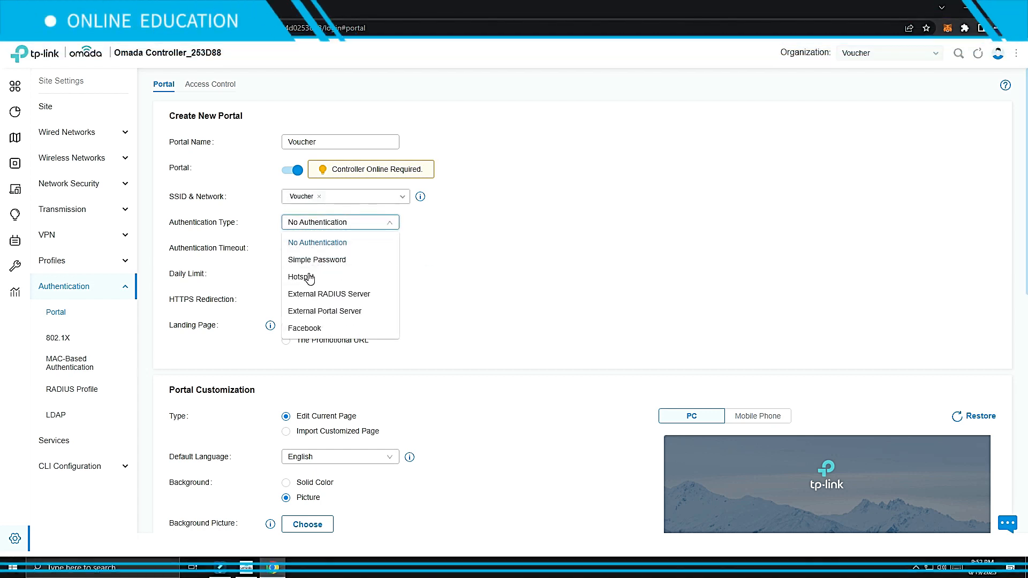
click(302, 276)
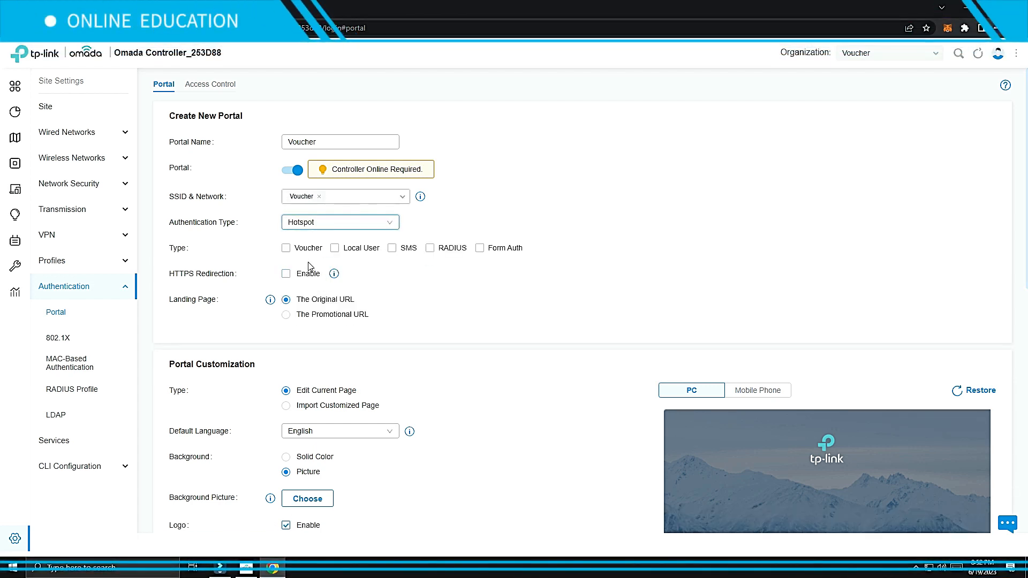
scroll(down, 3)
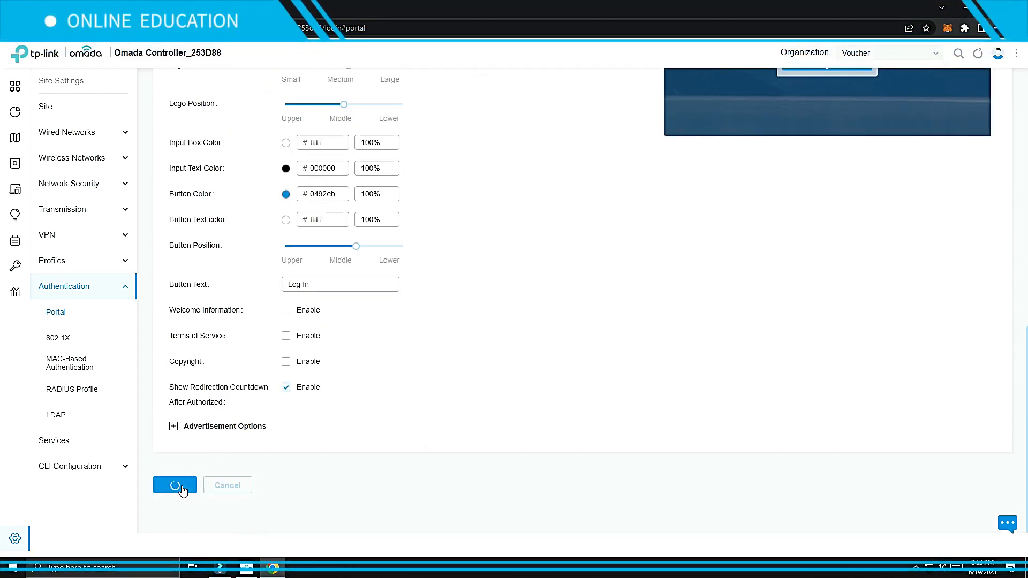
click(174, 485)
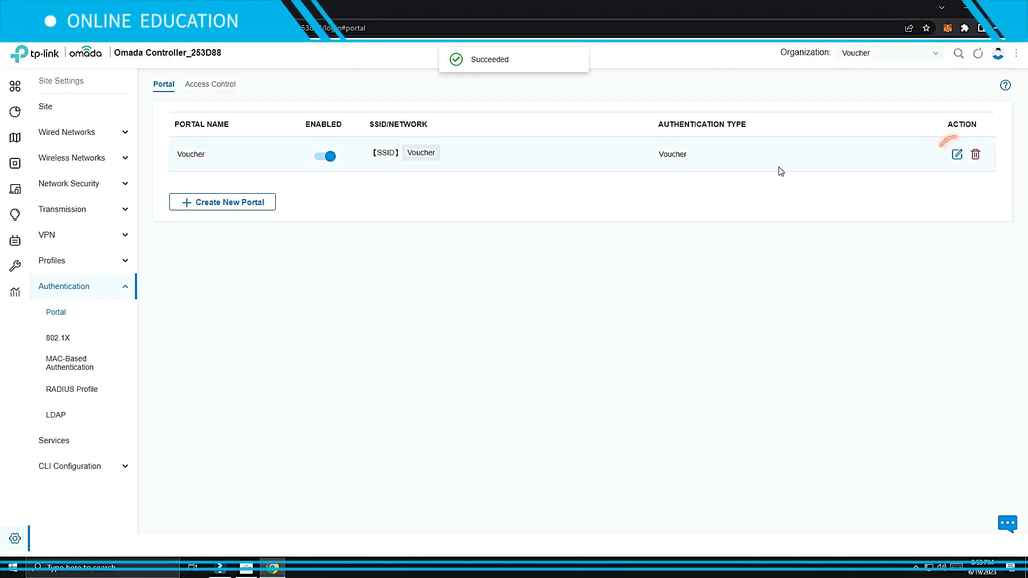
click(956, 154)
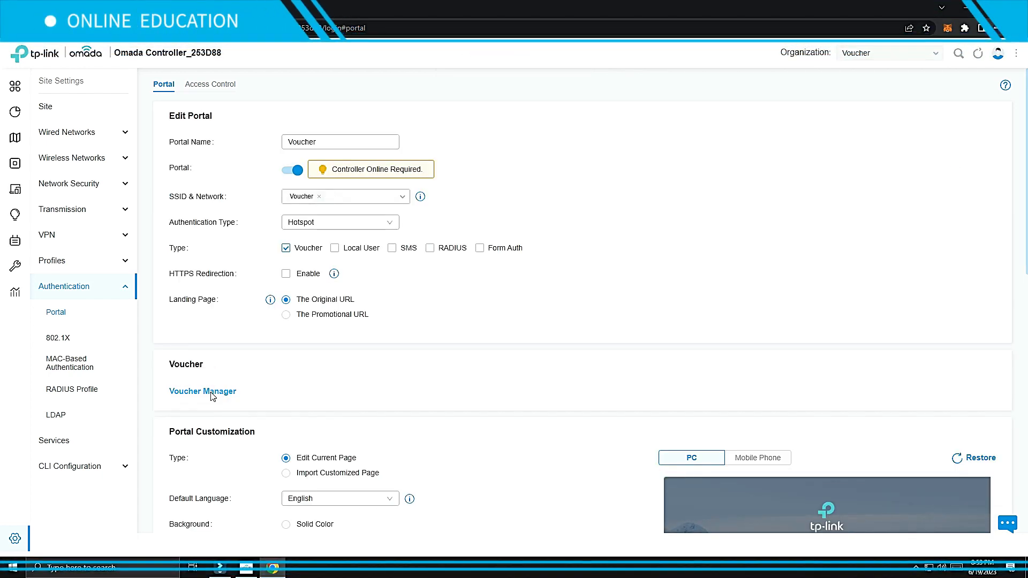
- In Voucher Manager's Vouchers list, start creating a new batch of vouchers
click(202, 390)
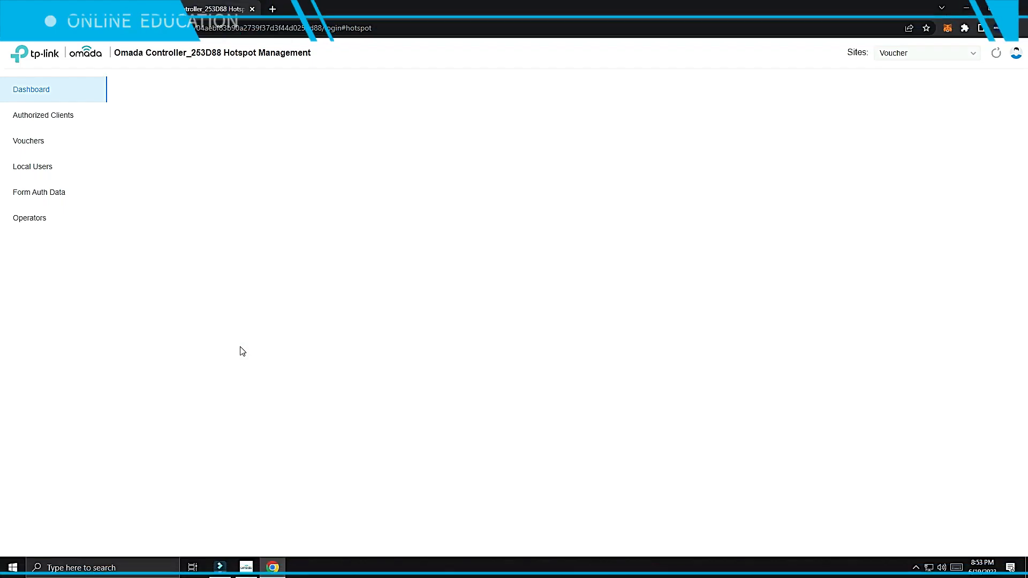
click(28, 140)
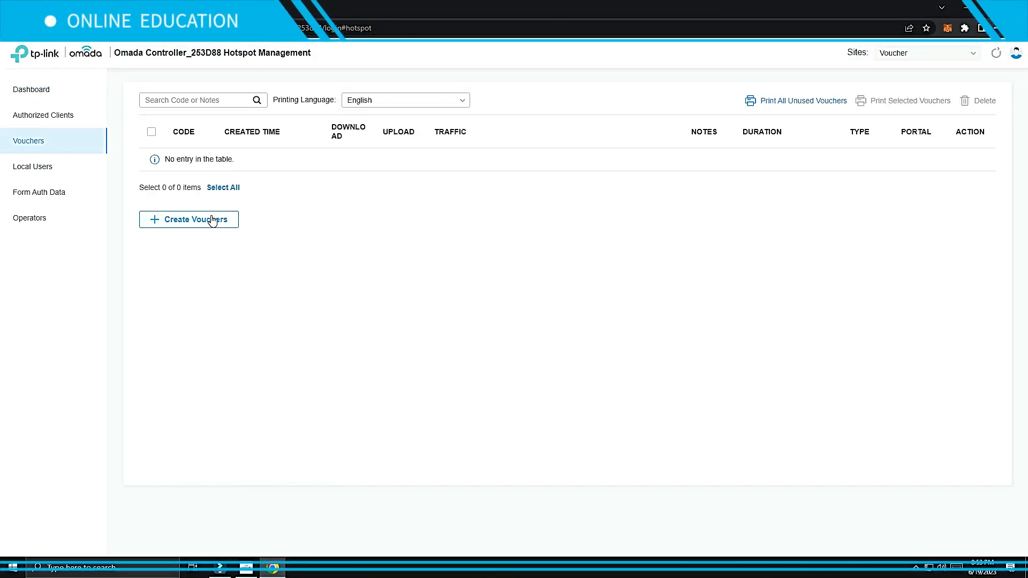
click(189, 218)
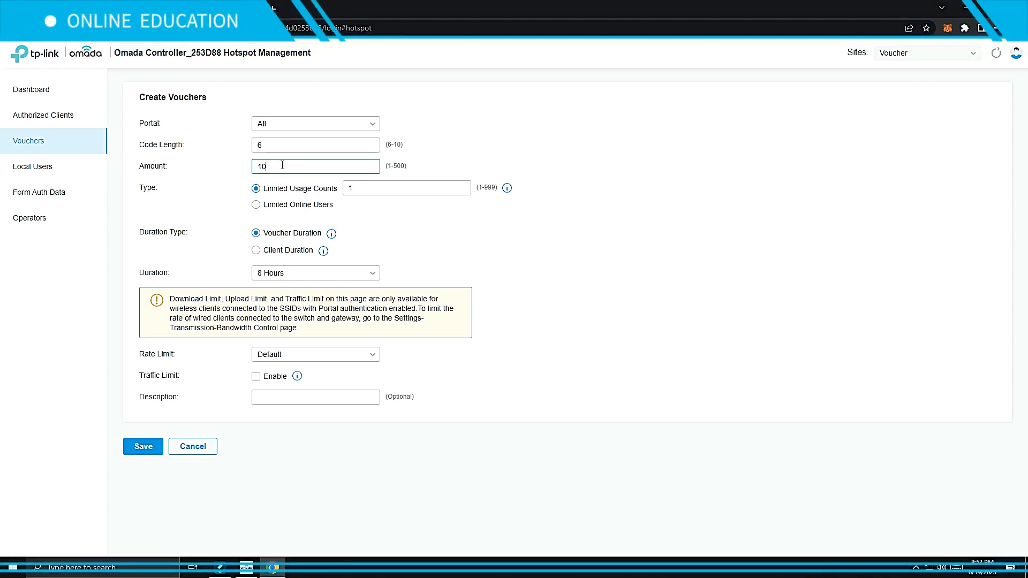
mouse_move(318, 209)
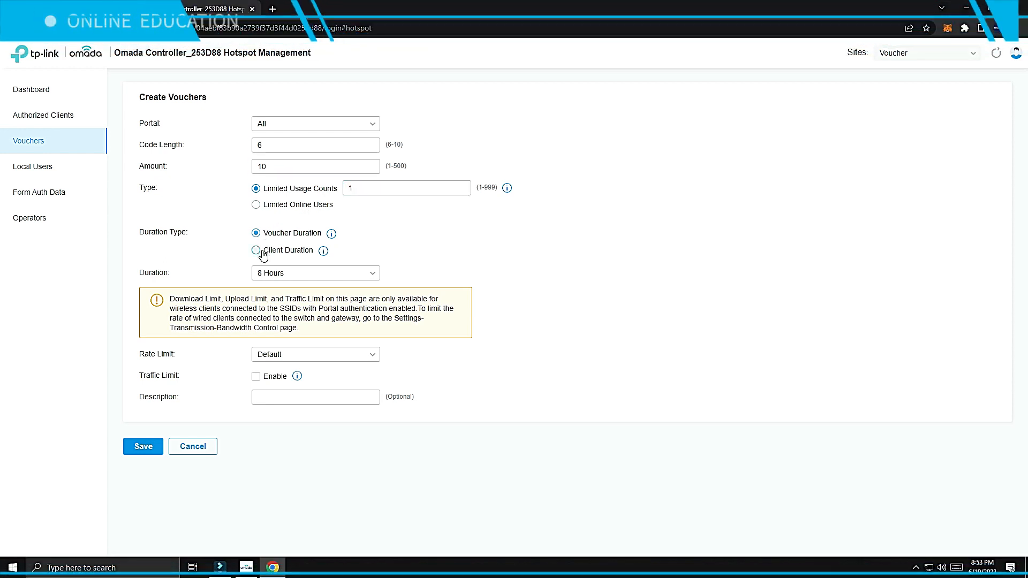
- Generate 10 single-use vouchers with a duration of 1 Hour and view them in the list
click(314, 273)
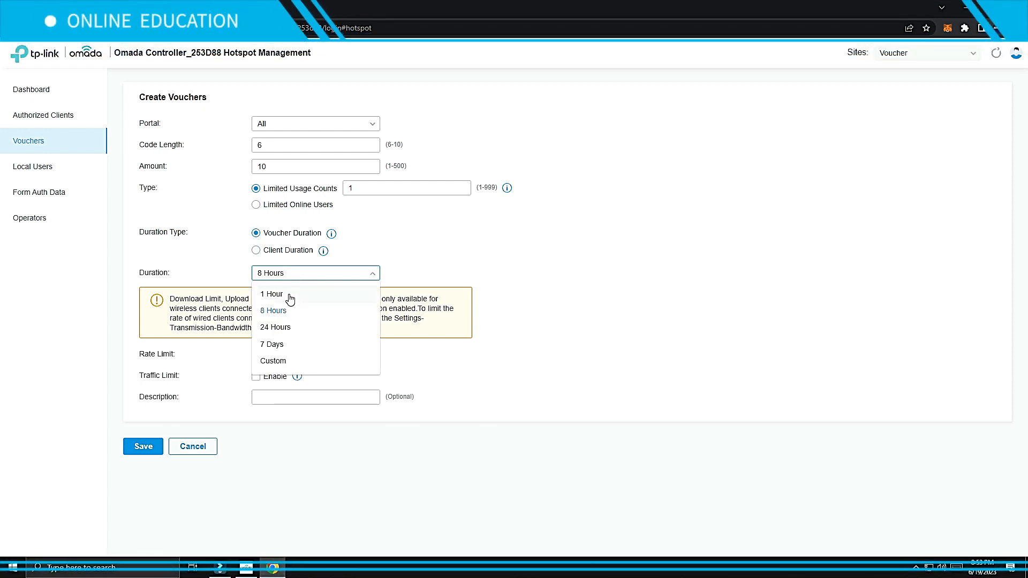
click(271, 294)
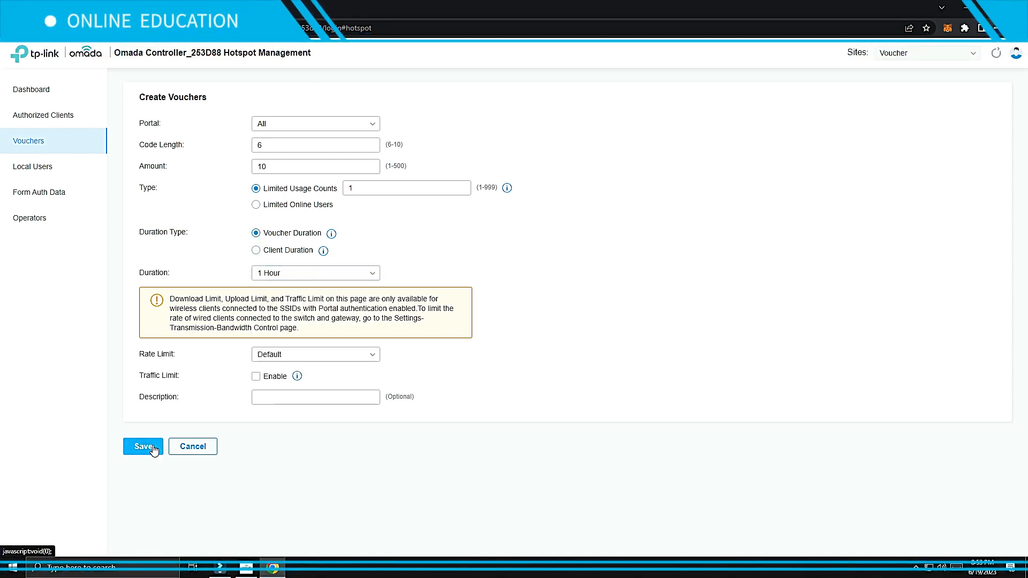
click(142, 447)
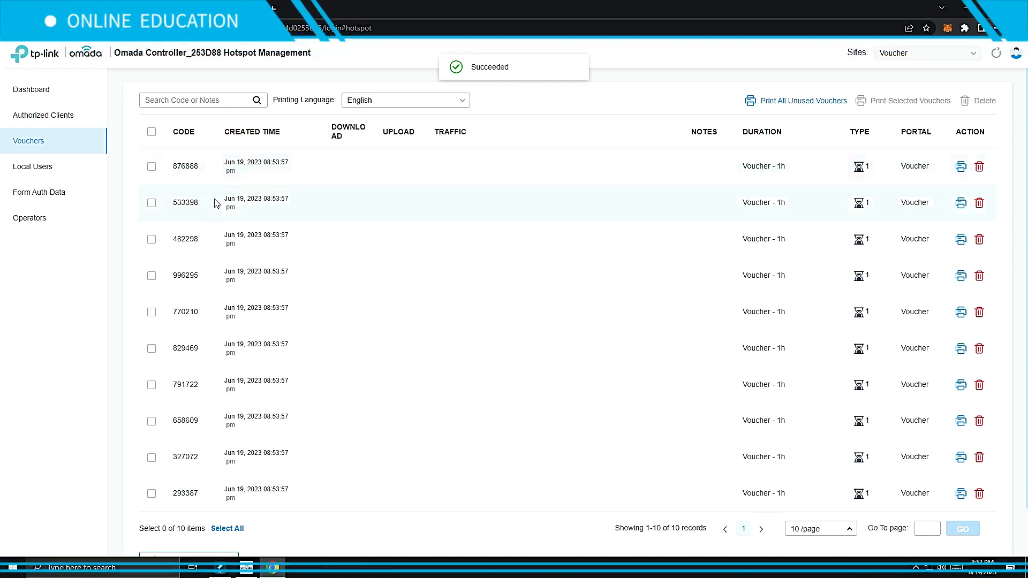
scroll(down, 3)
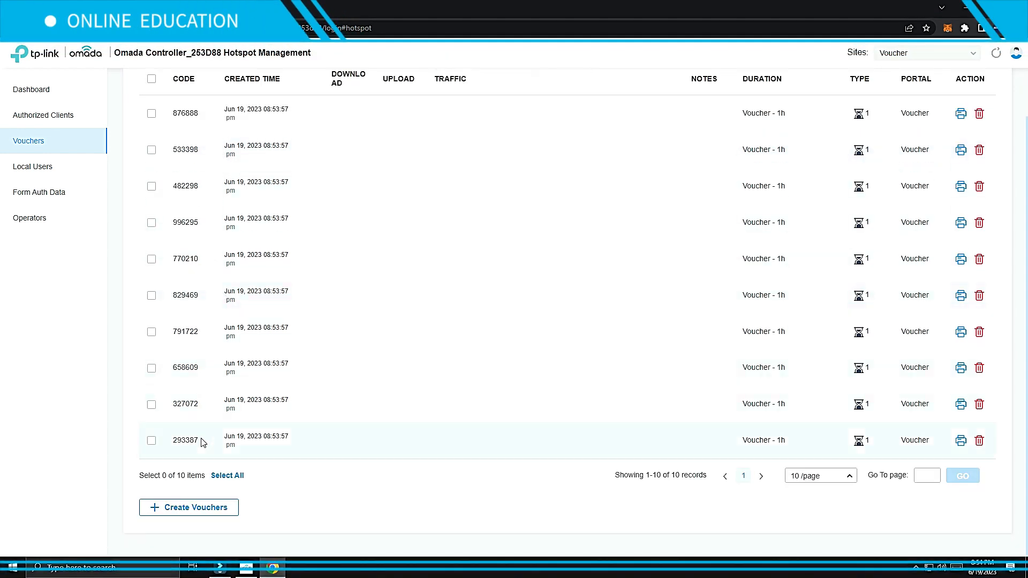